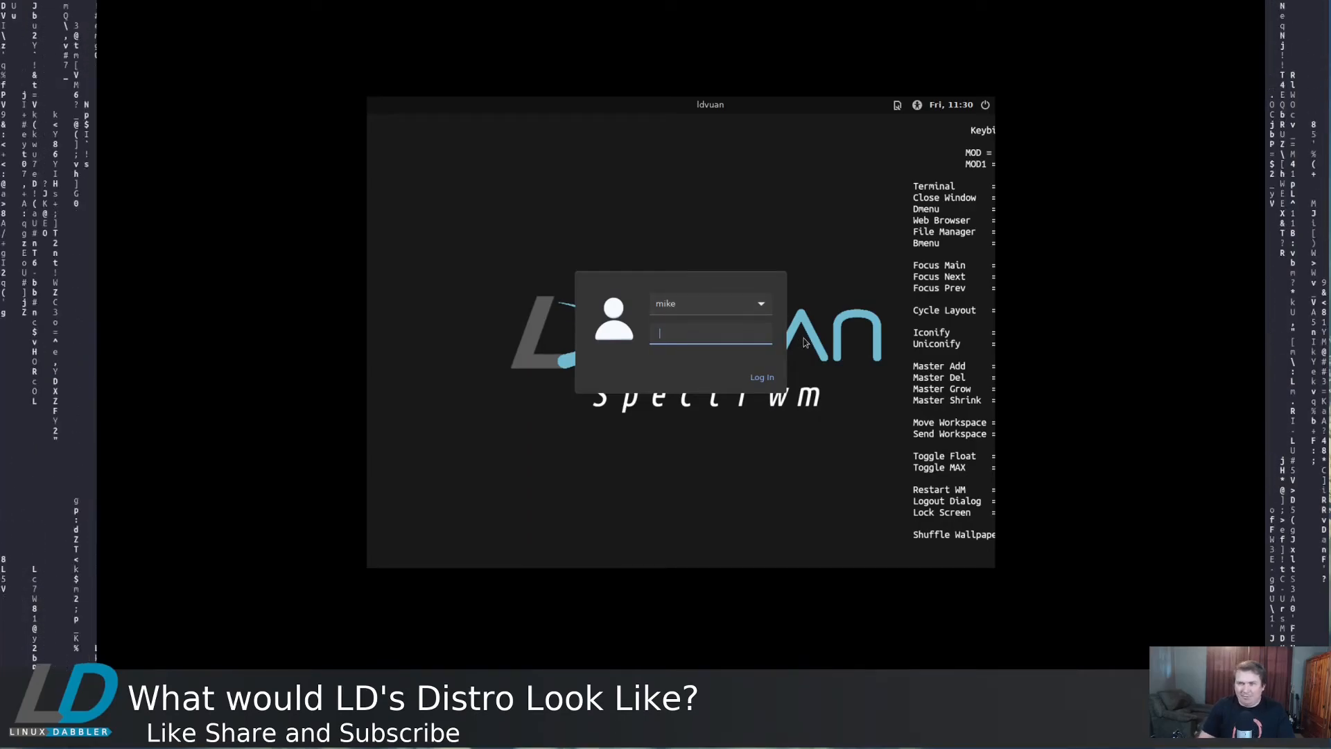
Enter the password and log in to reach the Spectrwm desktop
type("password")
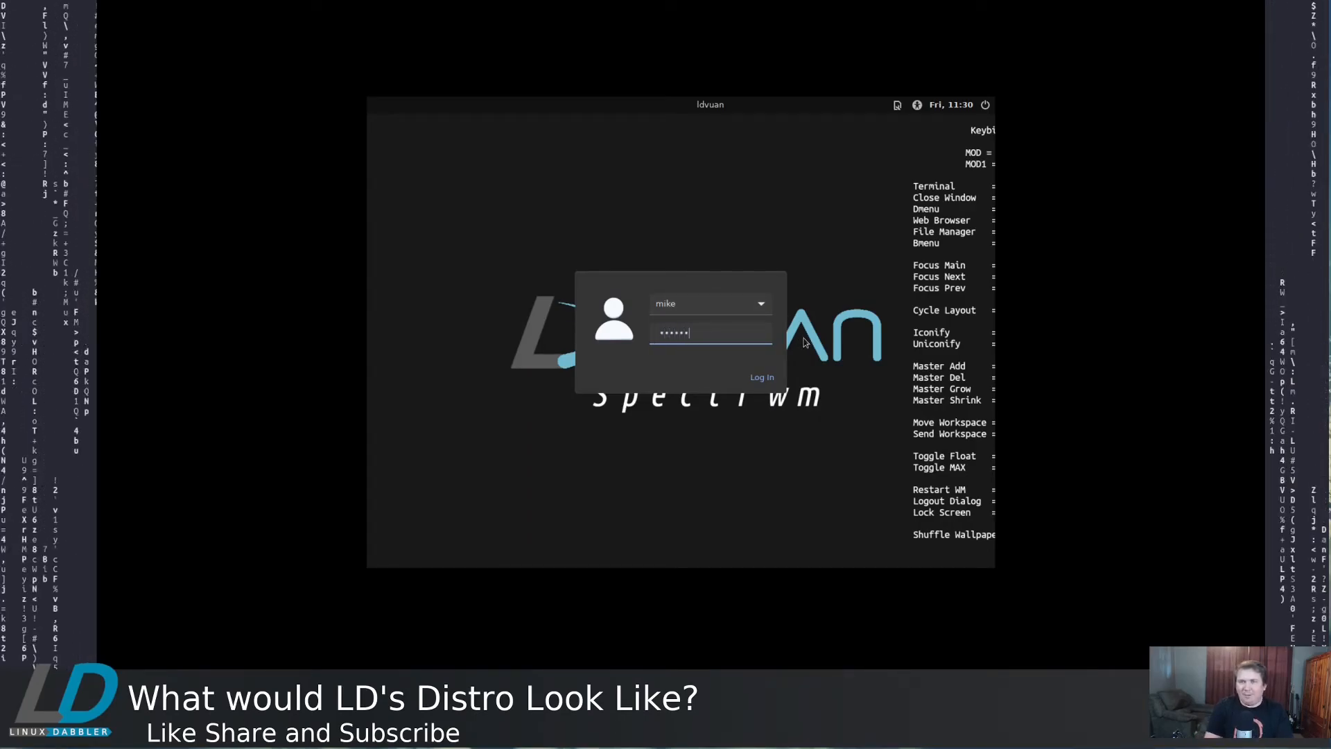
left_click(761, 377)
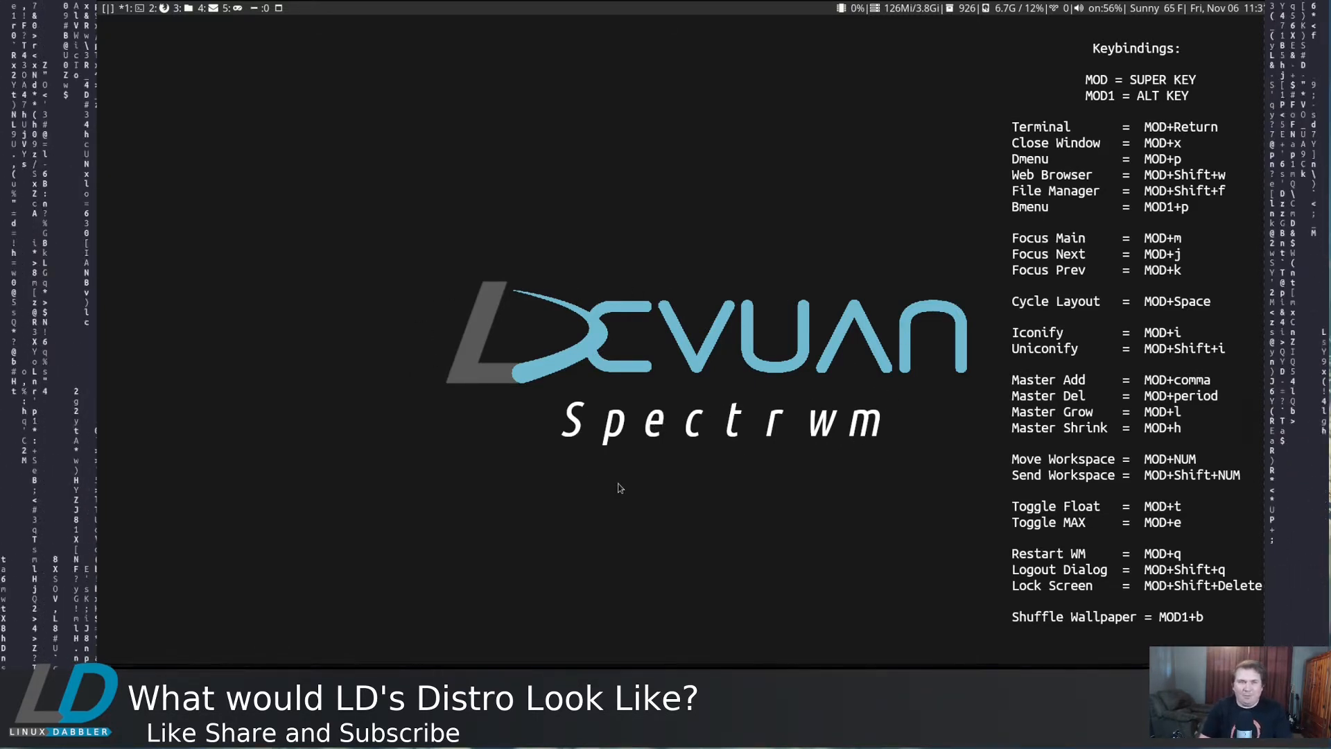
Launch a terminal, enter .config/fish and open config.fish in vim
key("Return")
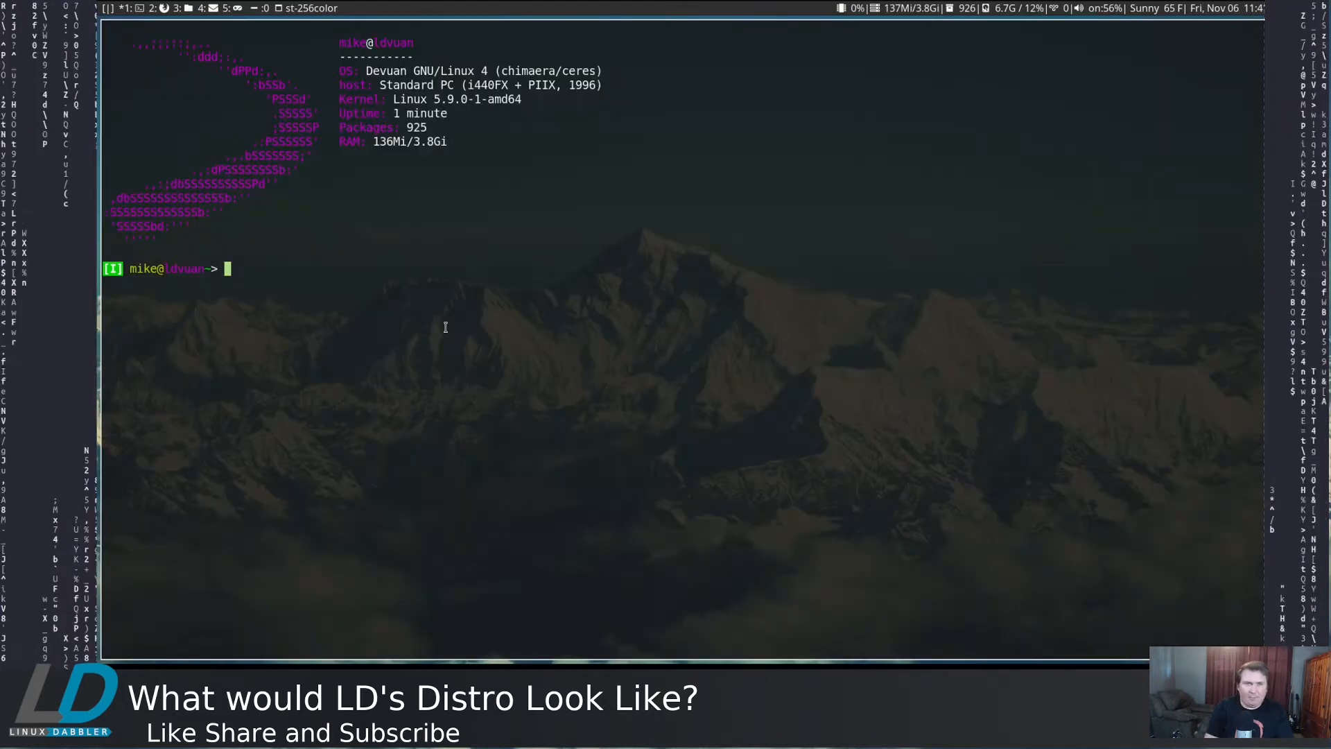
type("cd .config/fish/")
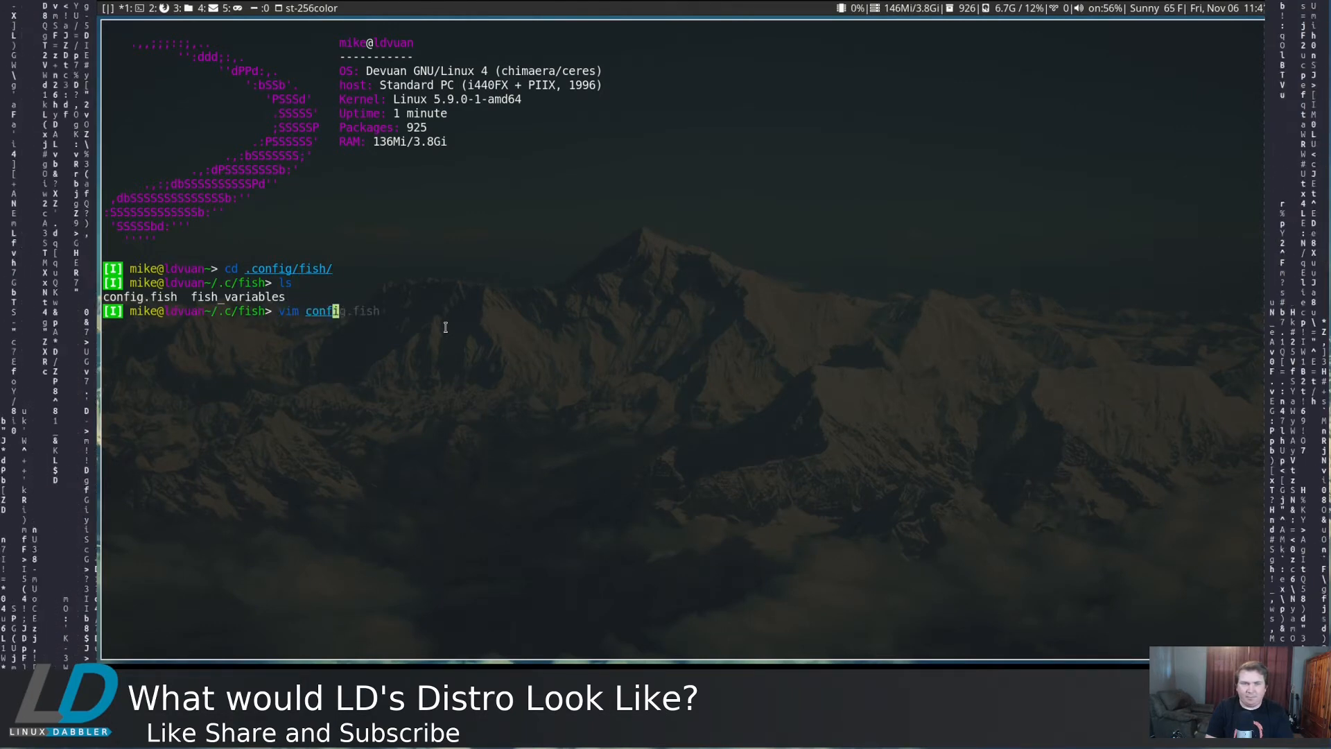
key("Return")
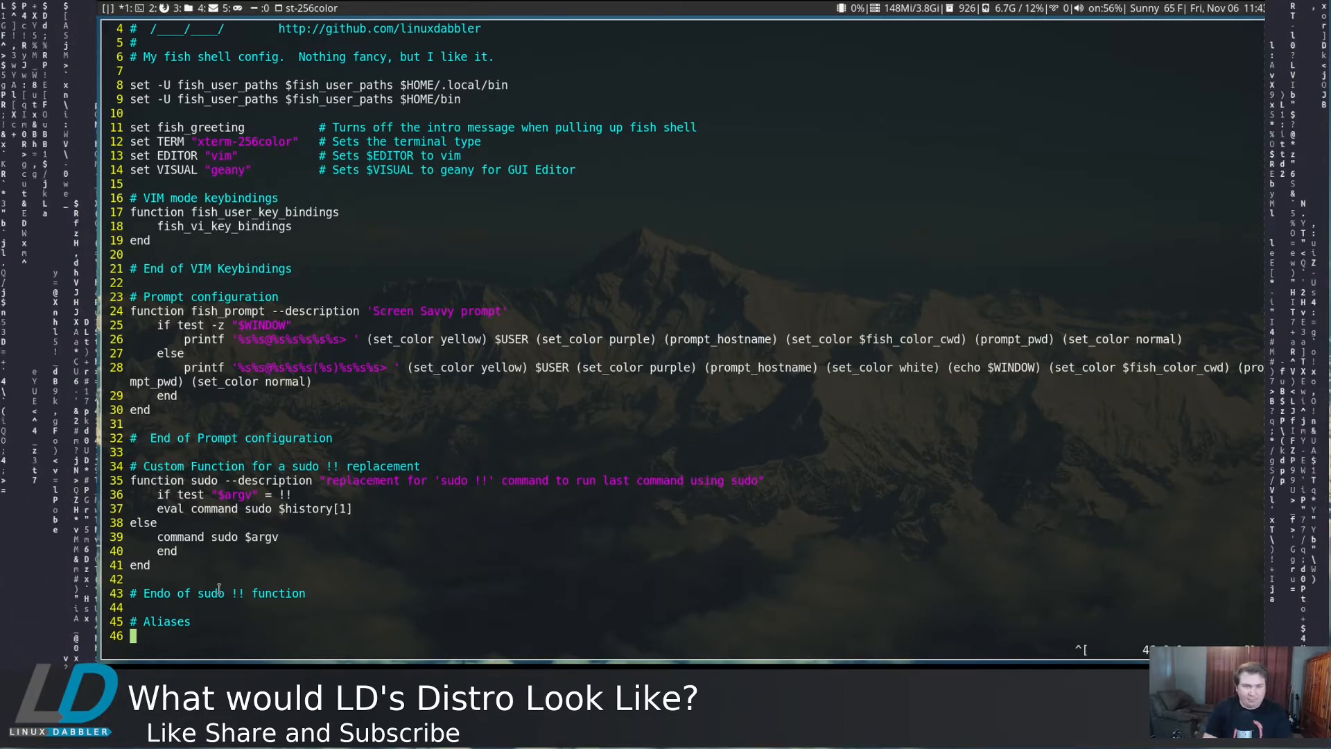
Quit vim and return to the shell prompt
type(":q")
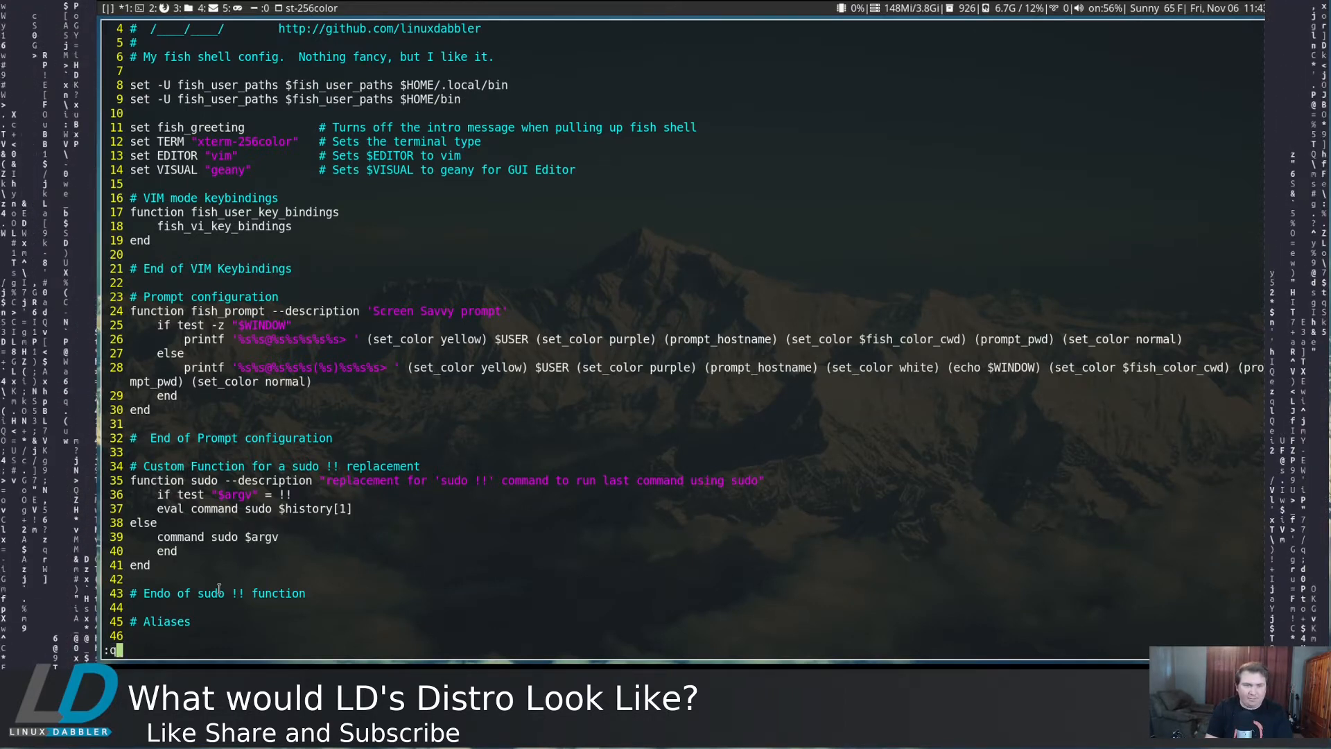
key("Return")
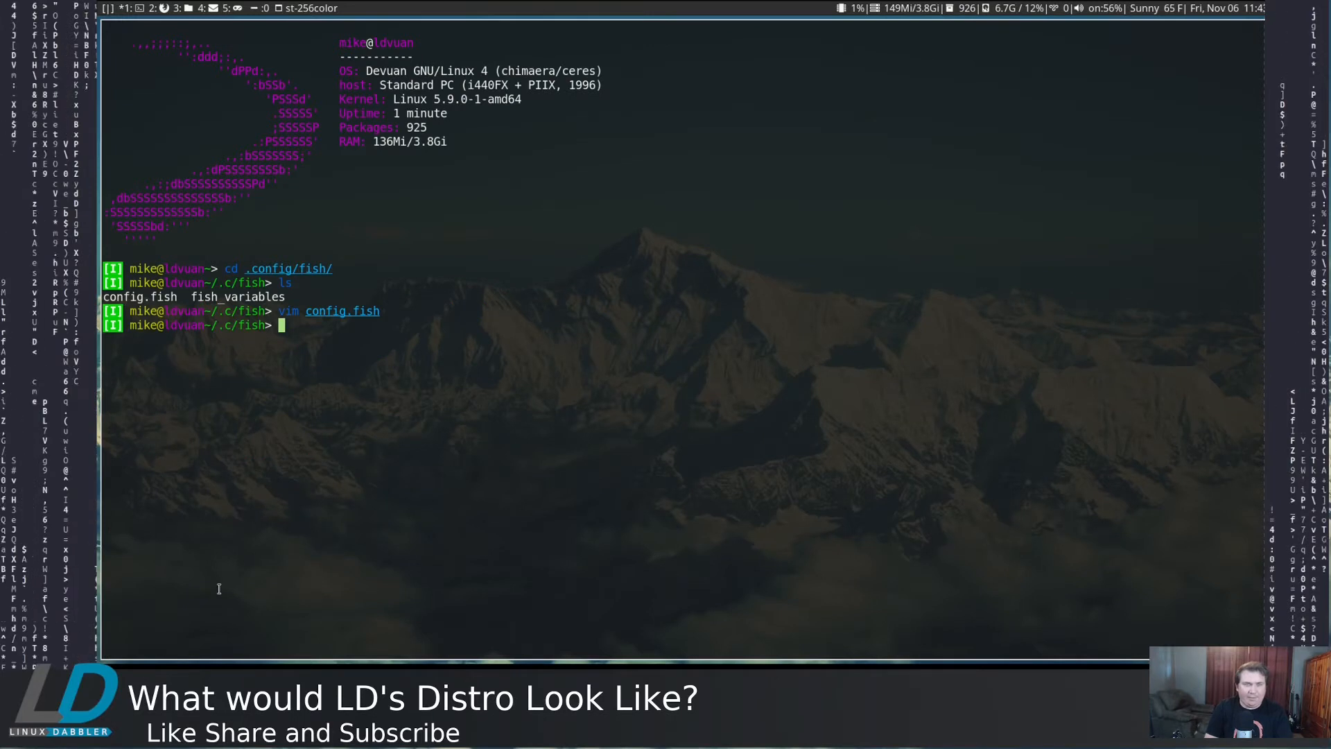
key("Escape")
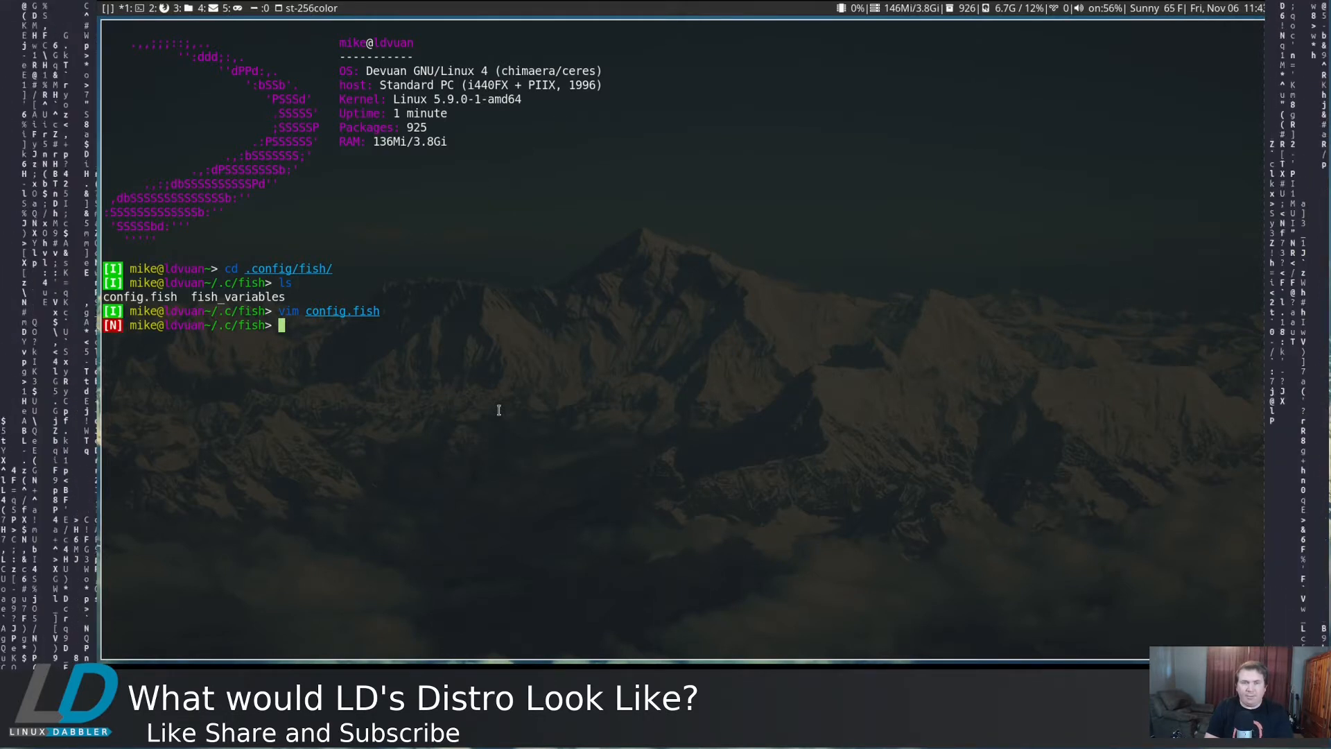
Rerun the failed command as root with 'sudo !!' and confirm the password
type("vim baraction.sh")
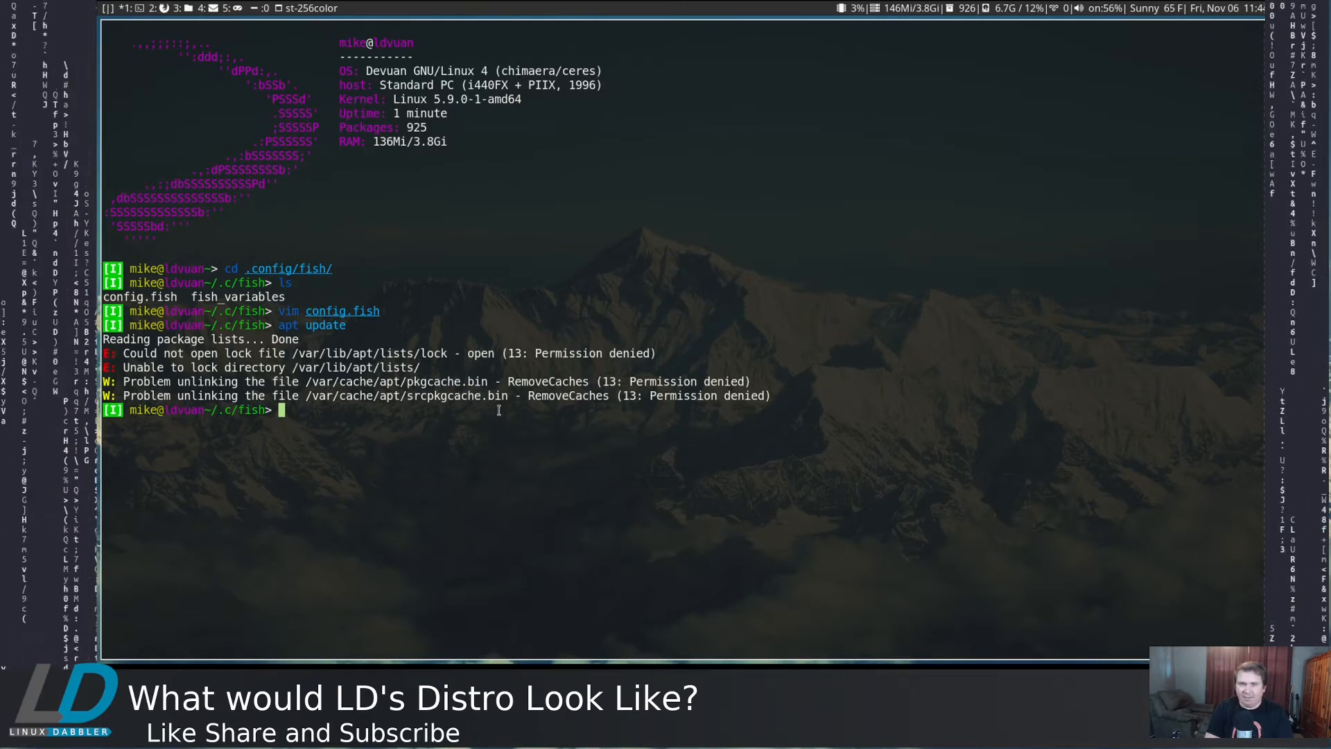
type("sudo !!")
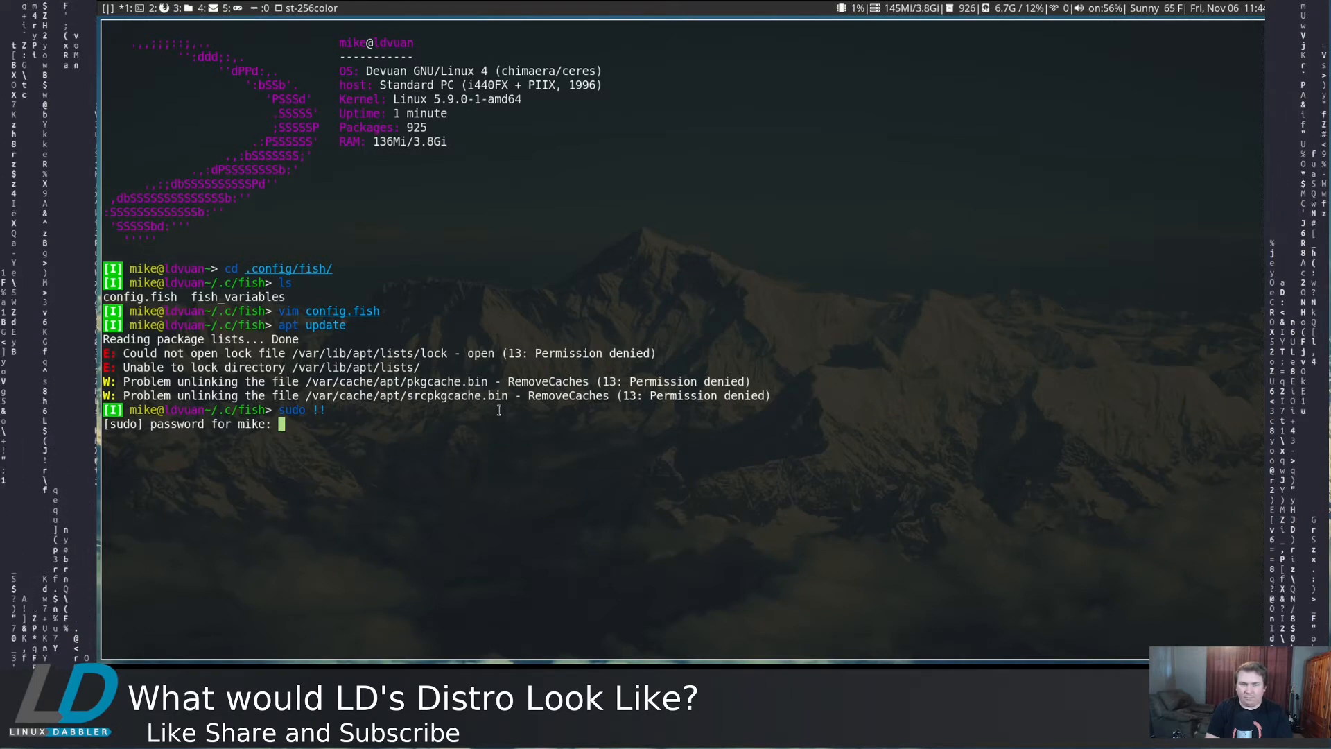
key("Return")
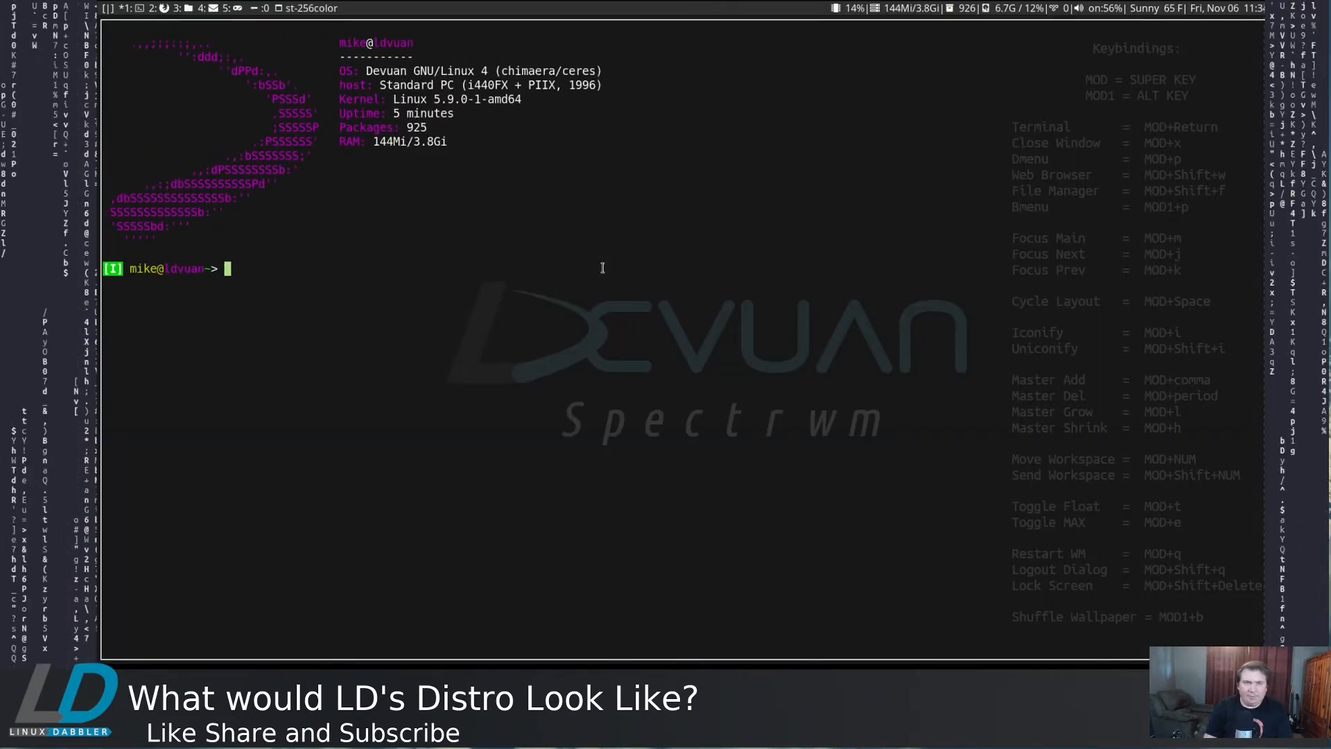
Open .spectrwm.conf in vim and scroll to its Bar Settings section
type("vim .spectrwm.conf")
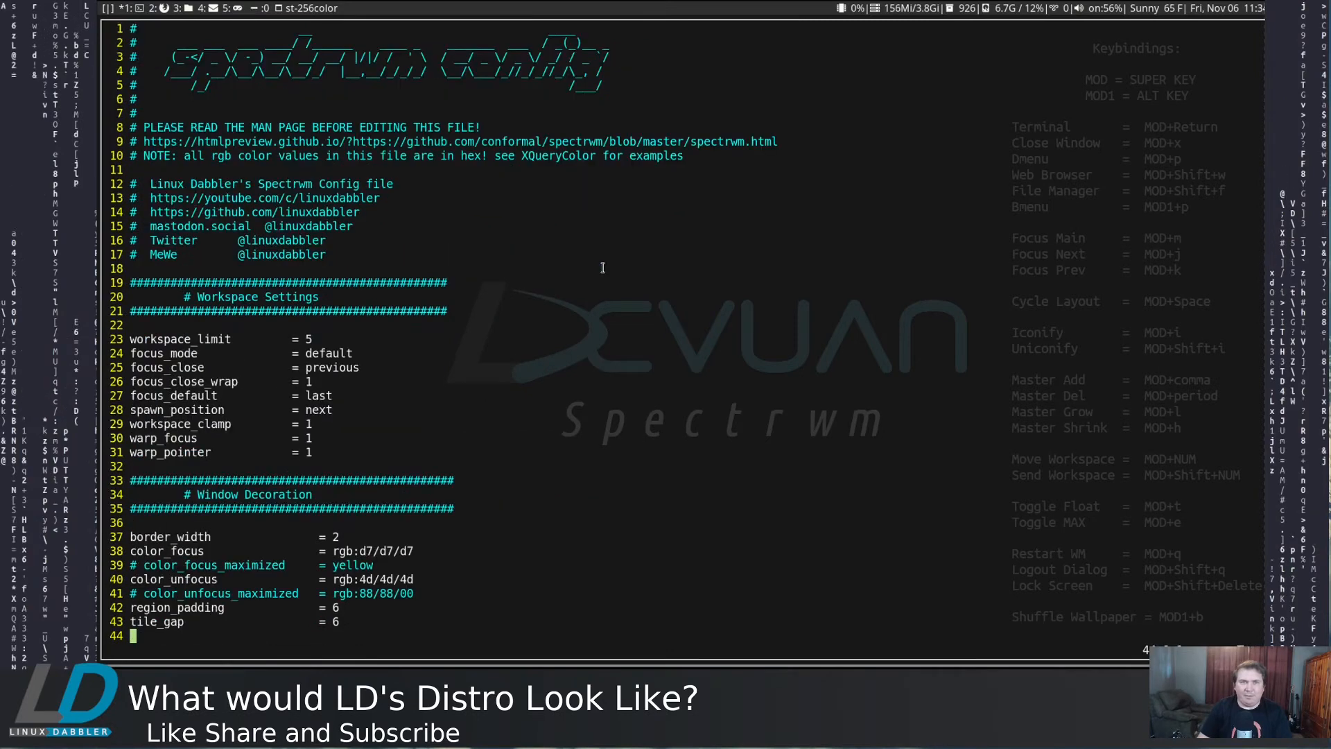
scroll("down", 3)
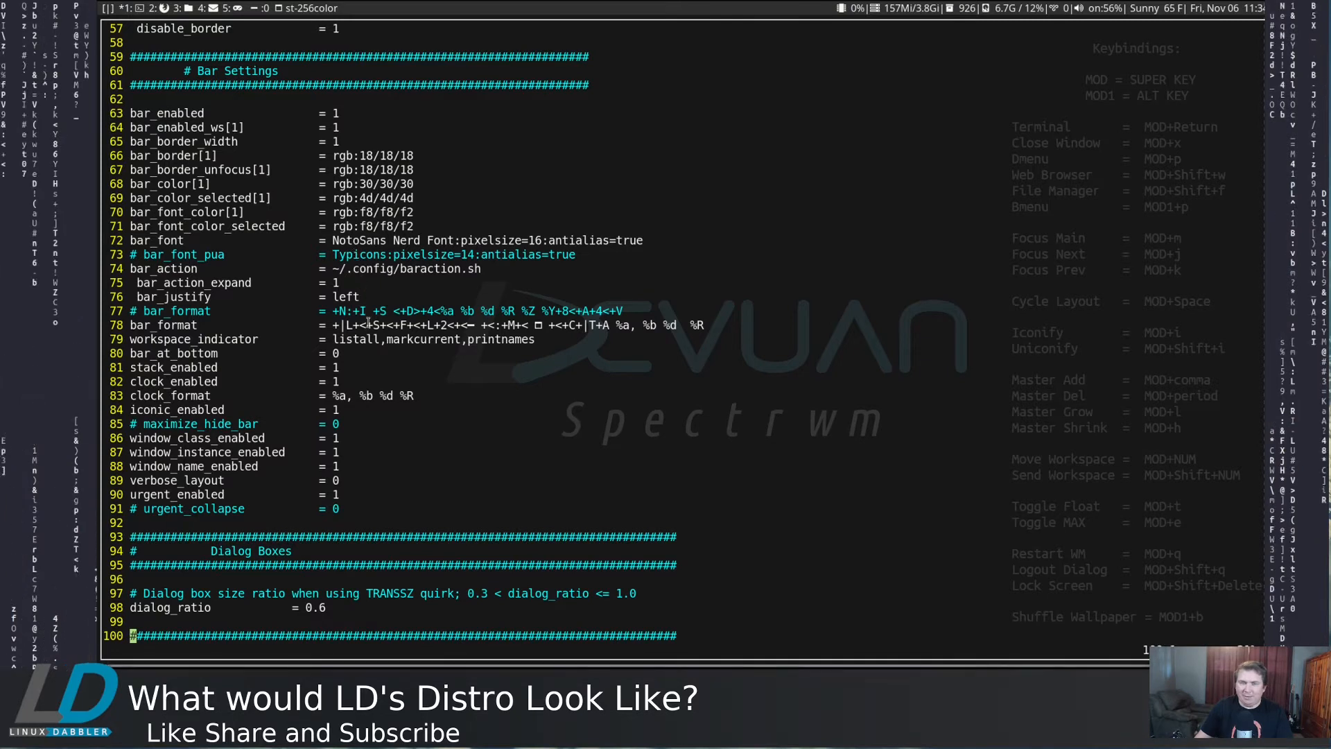
scroll("down", 3)
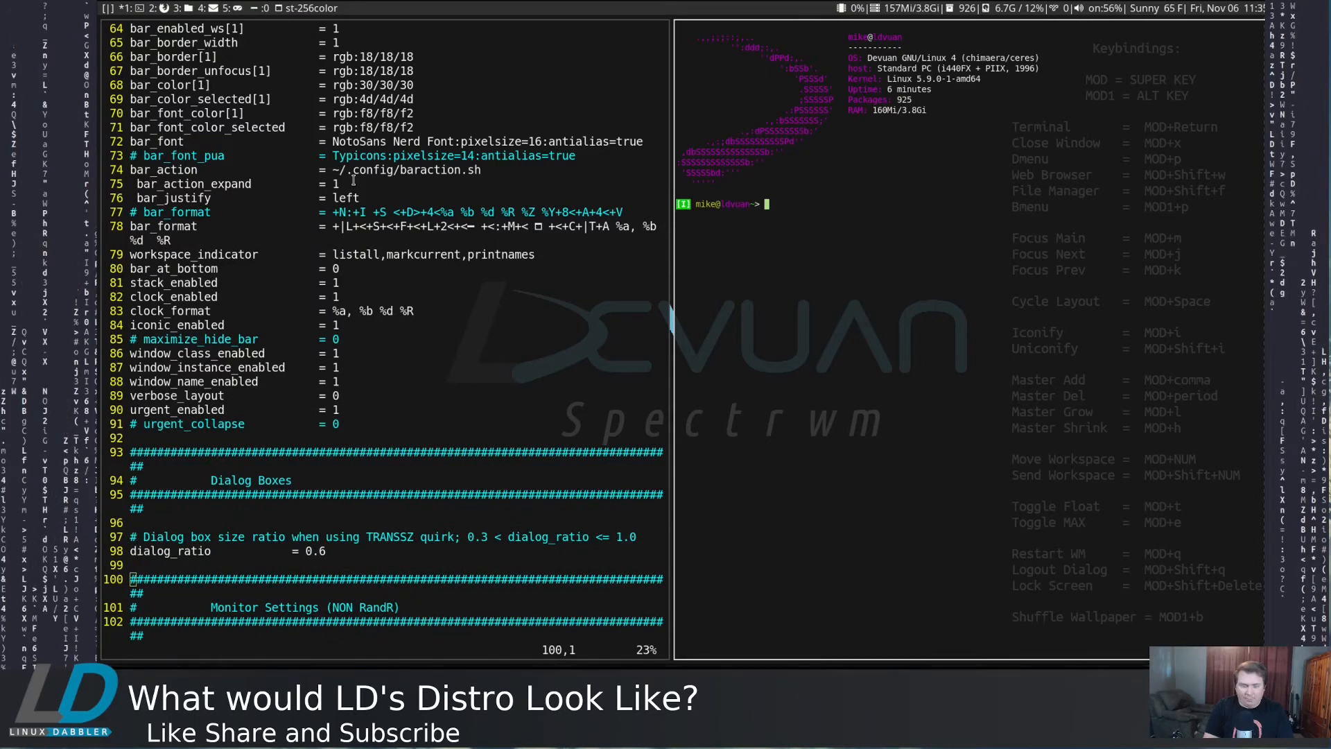
Enter the .config folder in the new terminal to reach baraction.sh
type("cd .config/")
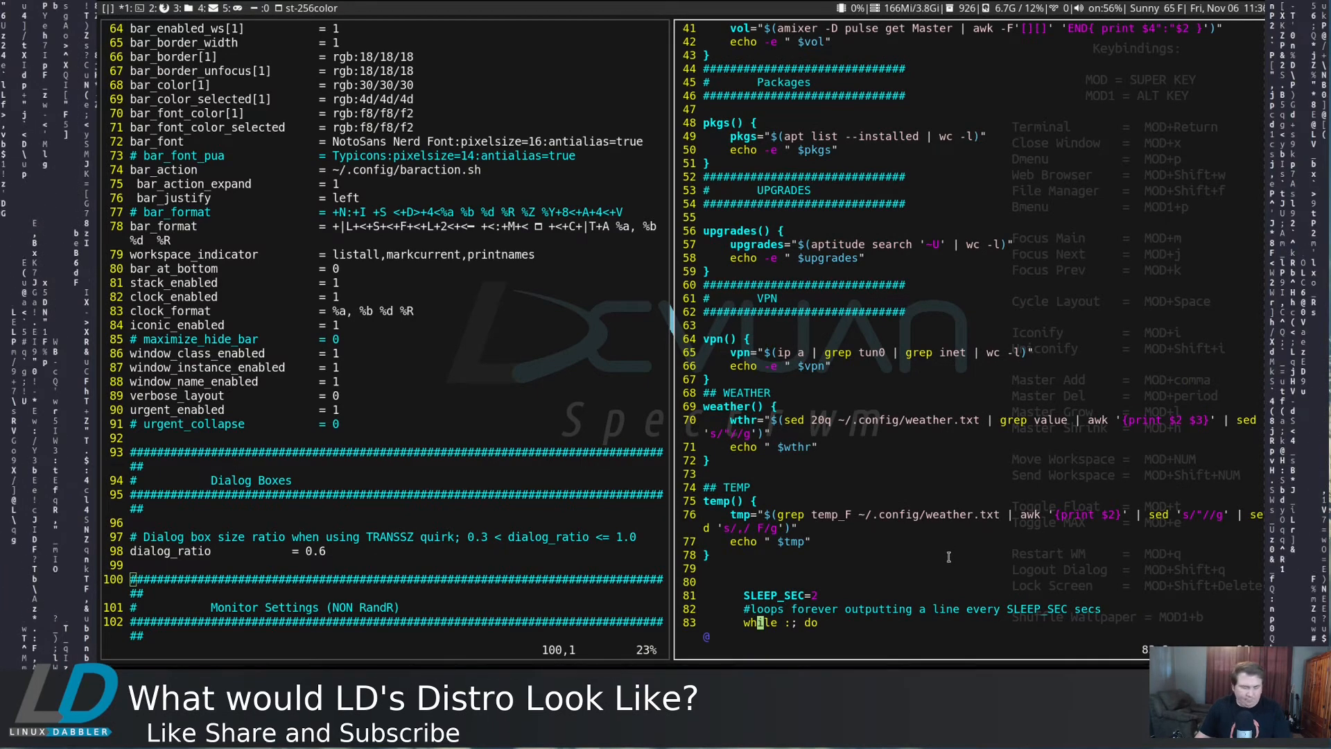
Scroll spectrwm.conf through autorun and workspace layout to the default programs section, selecting a block of it
scroll("down", 3)
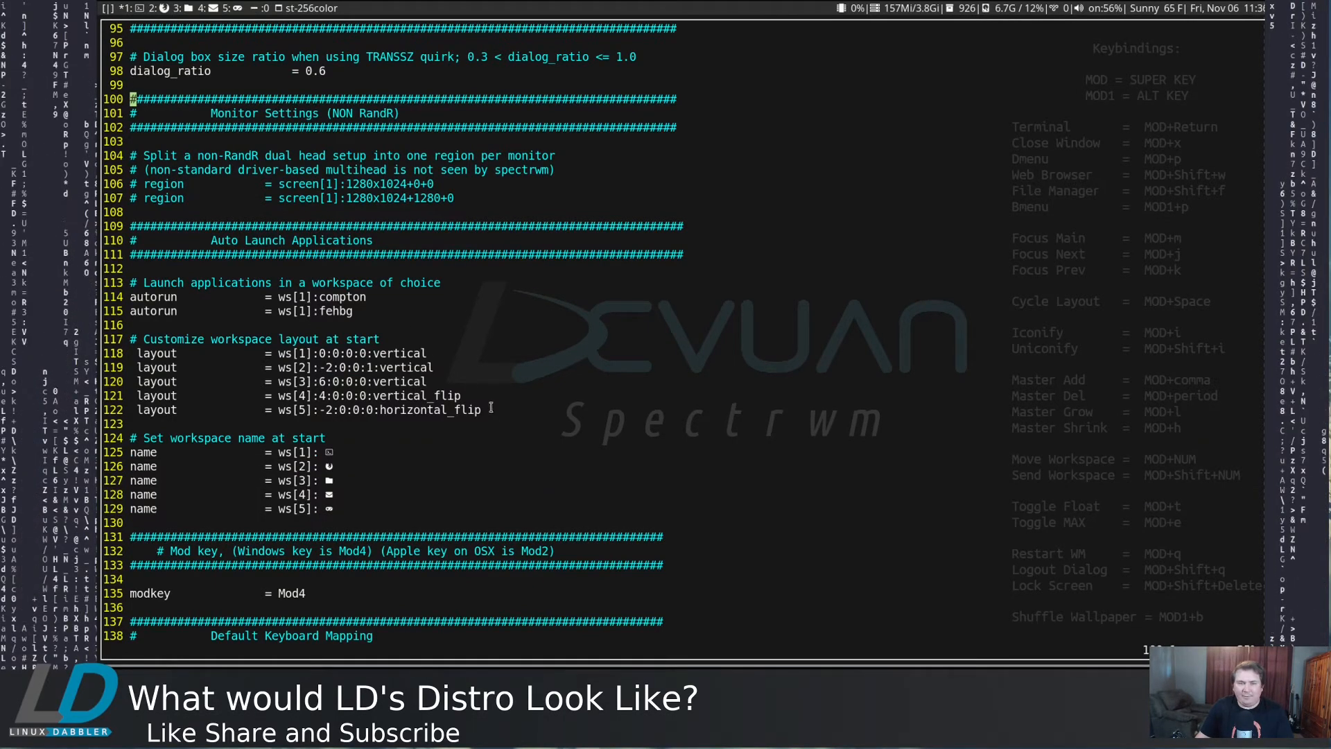
scroll("down", 3)
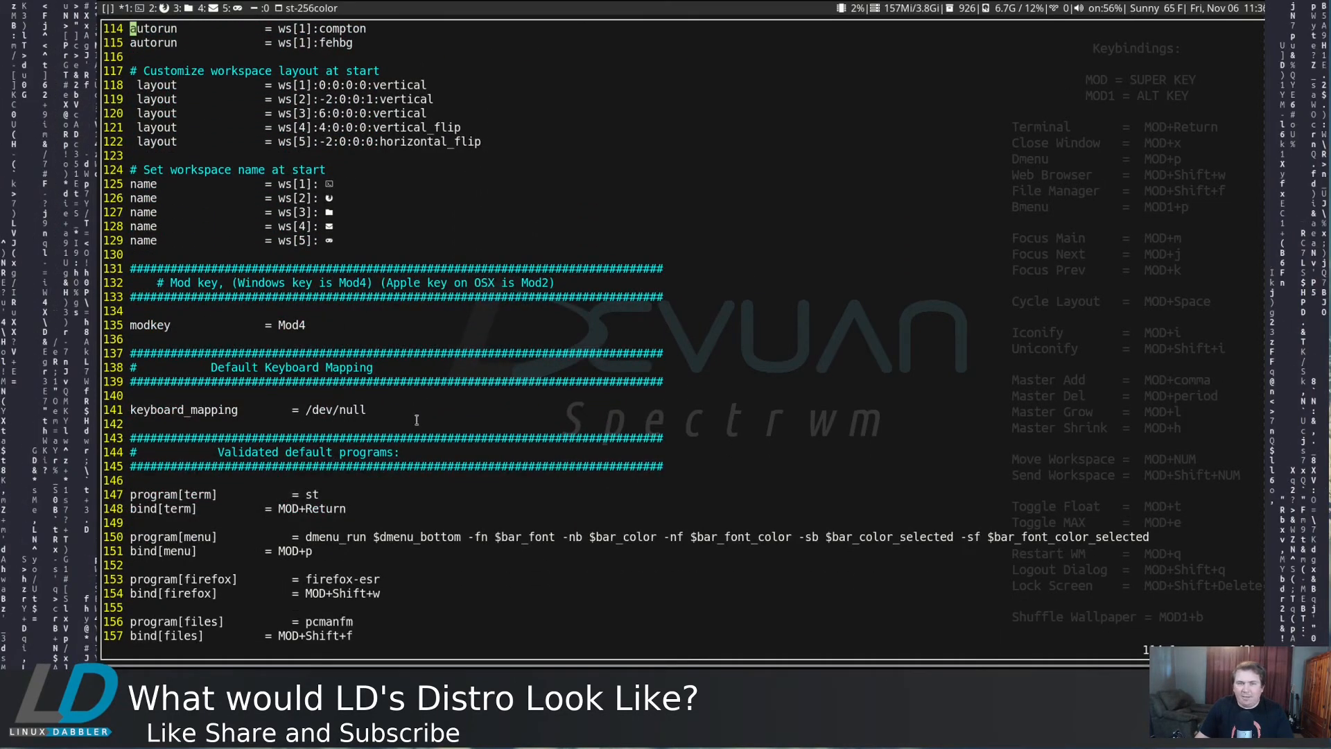
scroll("down", 3)
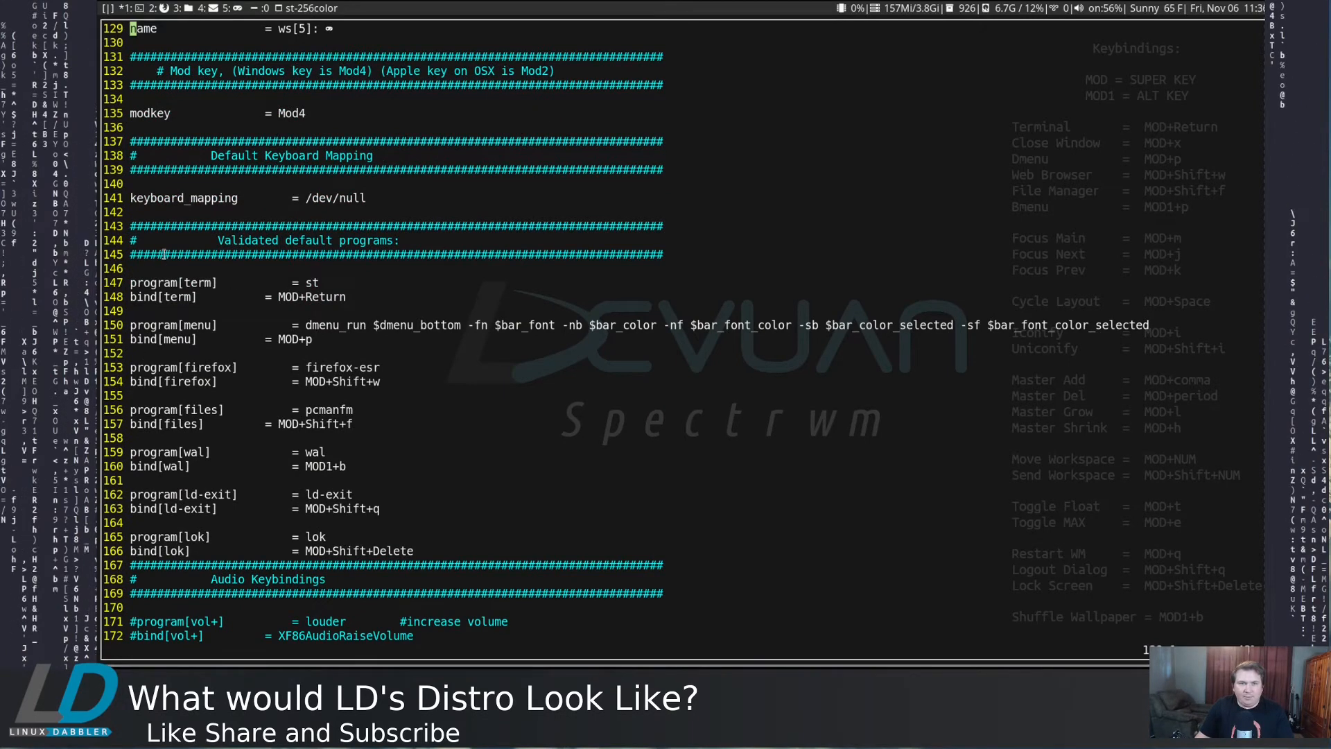
left_click_drag(131, 283, 415, 550)
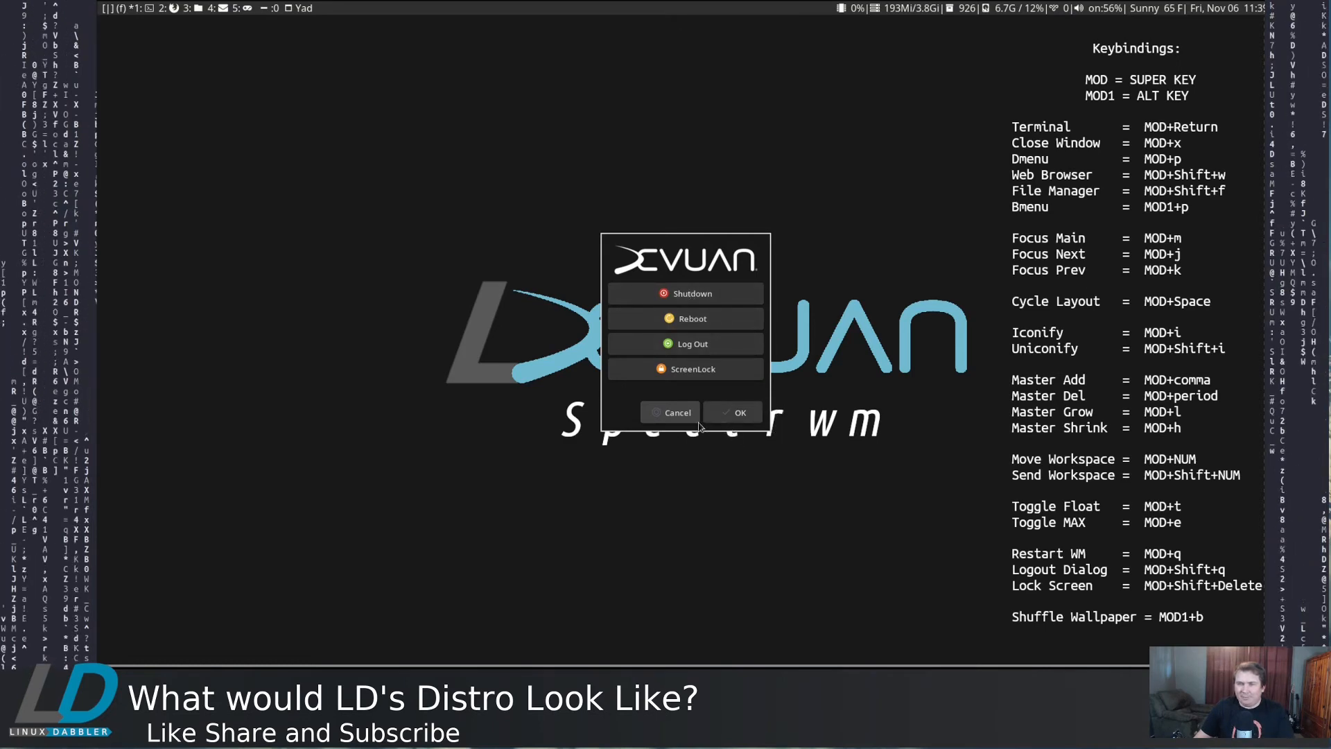
Dismiss the Yad logout dialog without choosing a session action
left_click(677, 412)
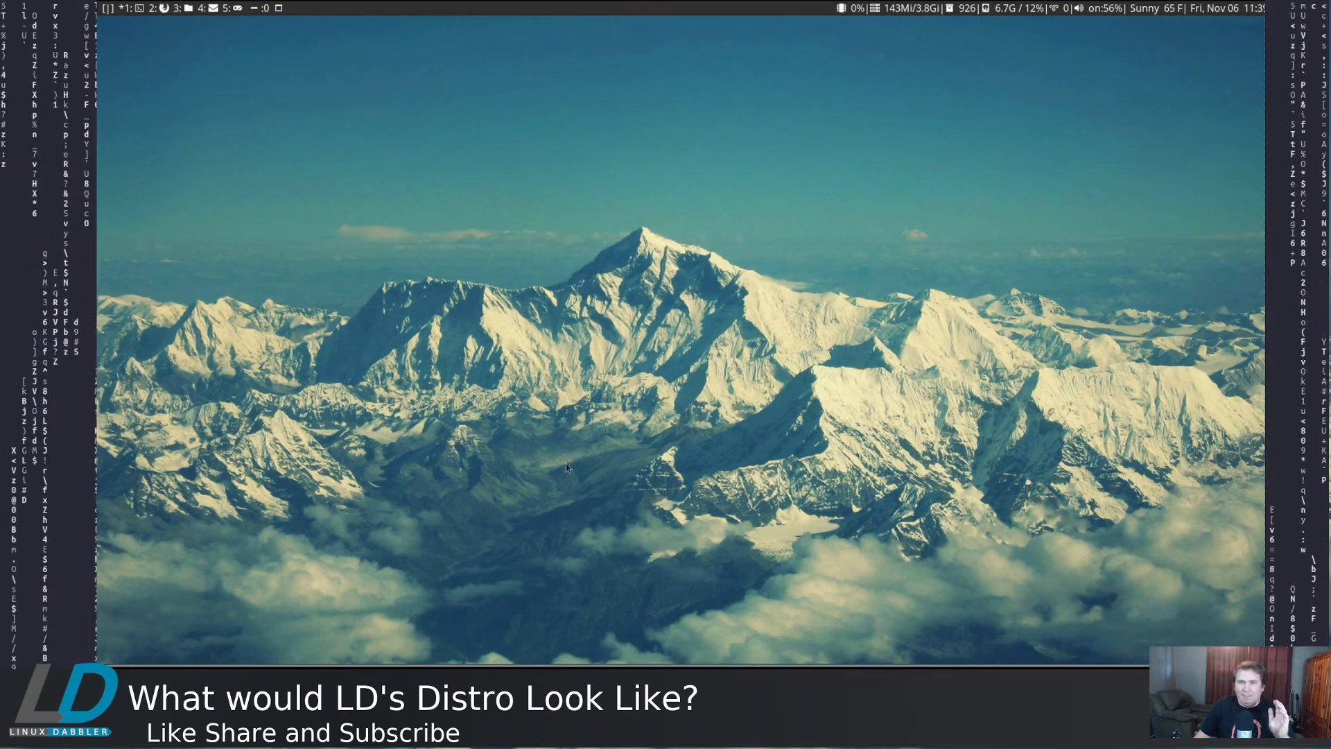
mouse_move(653, 365)
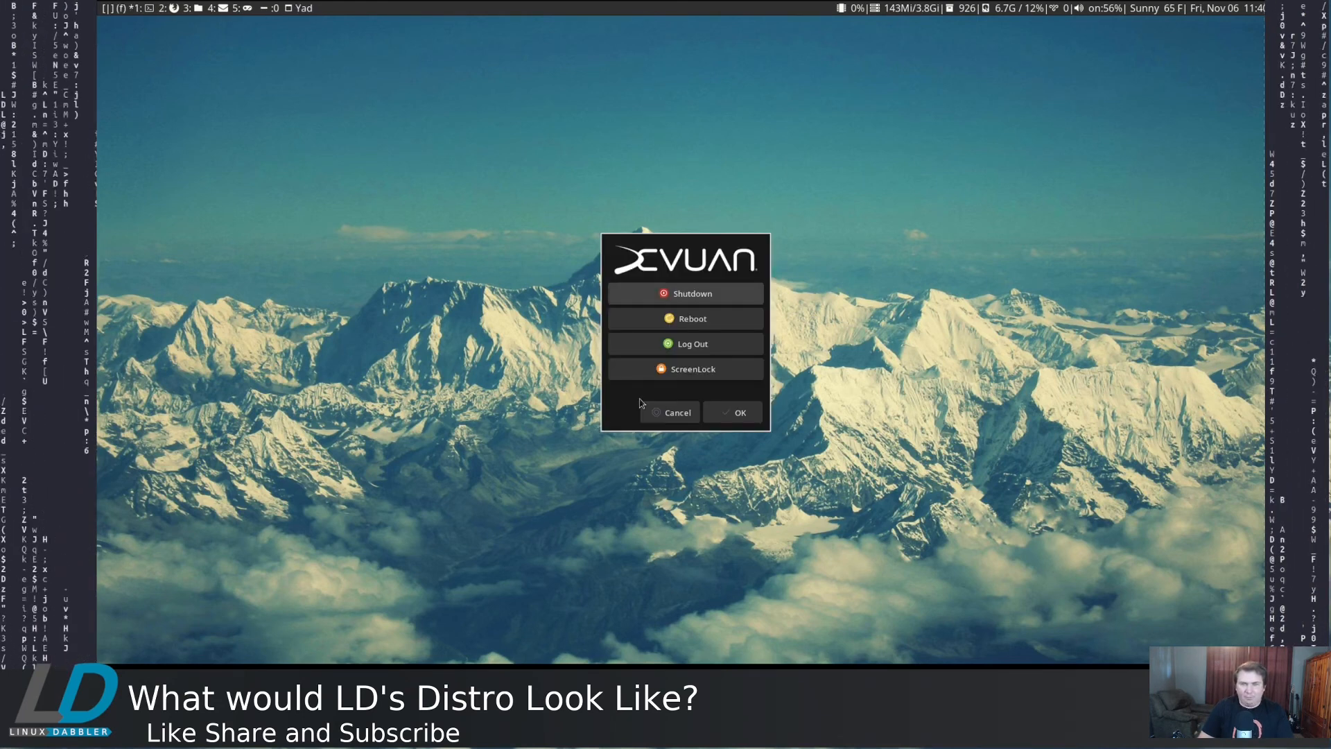
Choose Reboot in the logout dialog so the LightDM greeter comes up
left_click(732, 412)
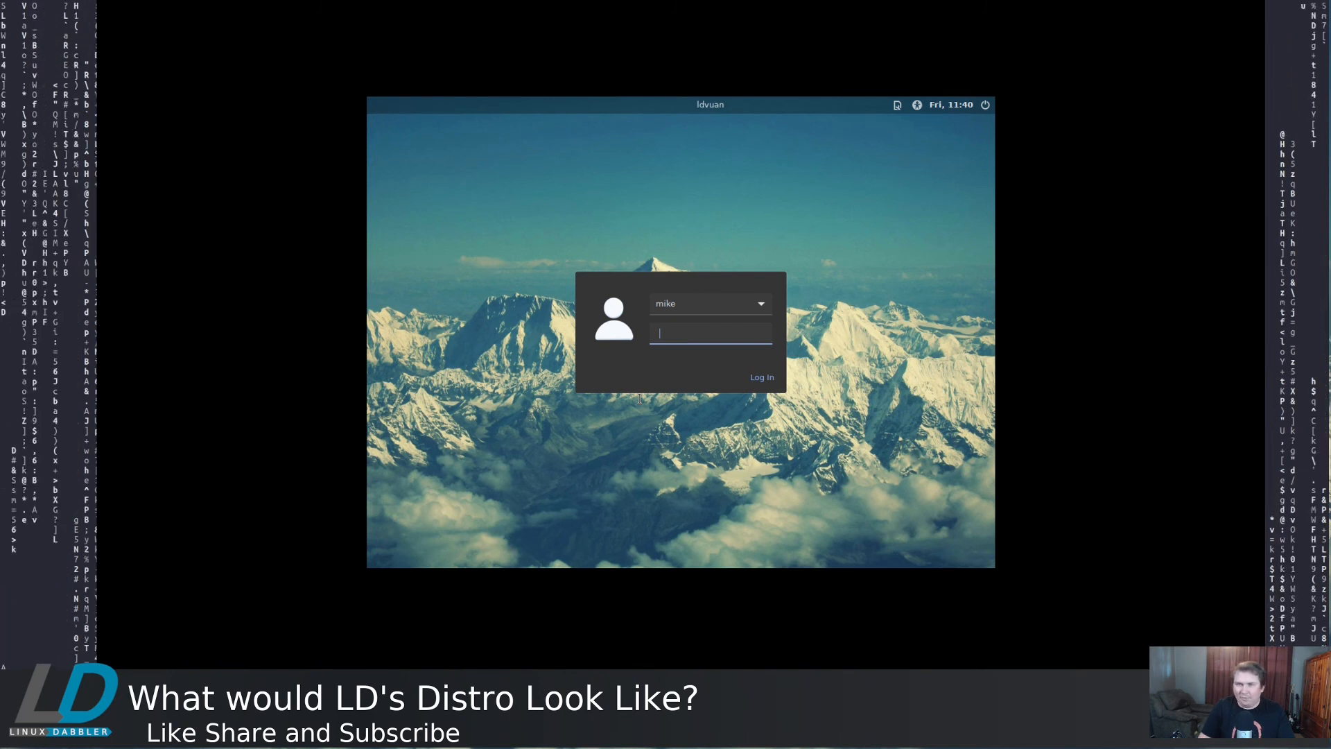
mouse_move(528, 235)
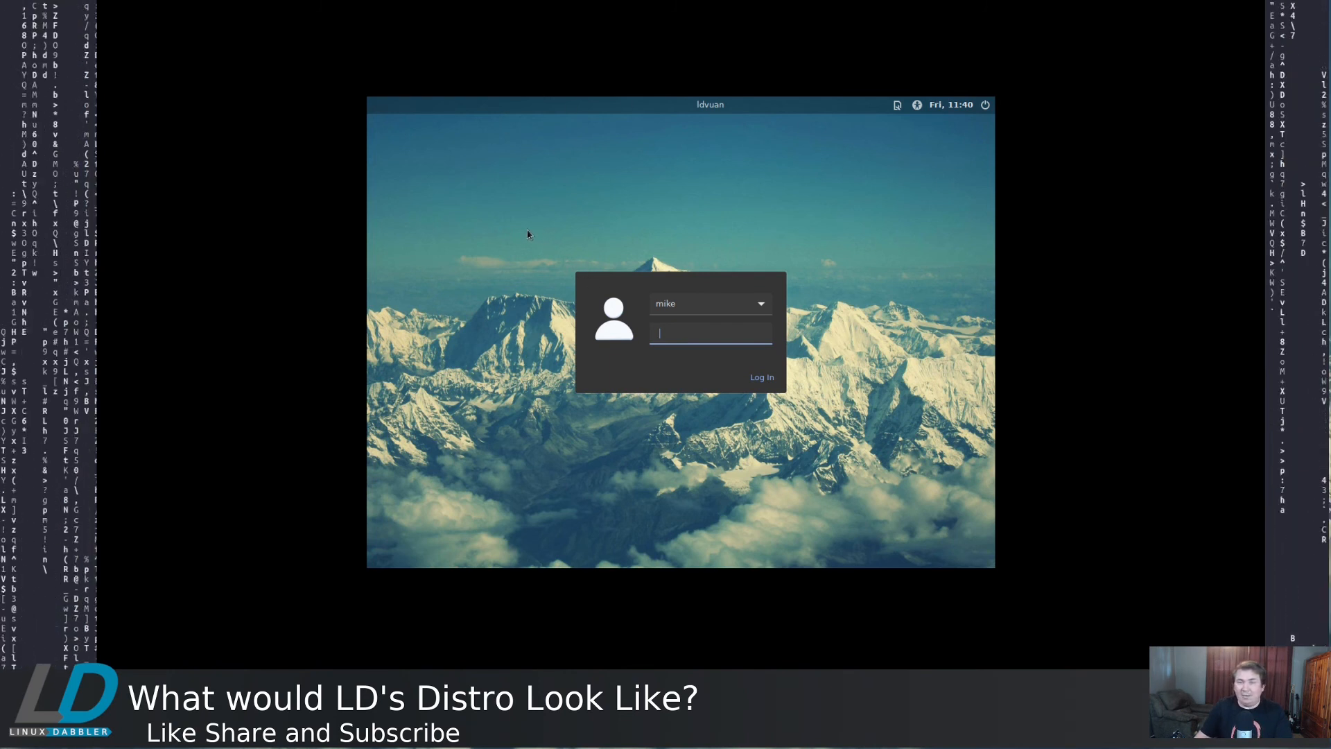
mouse_move(871, 430)
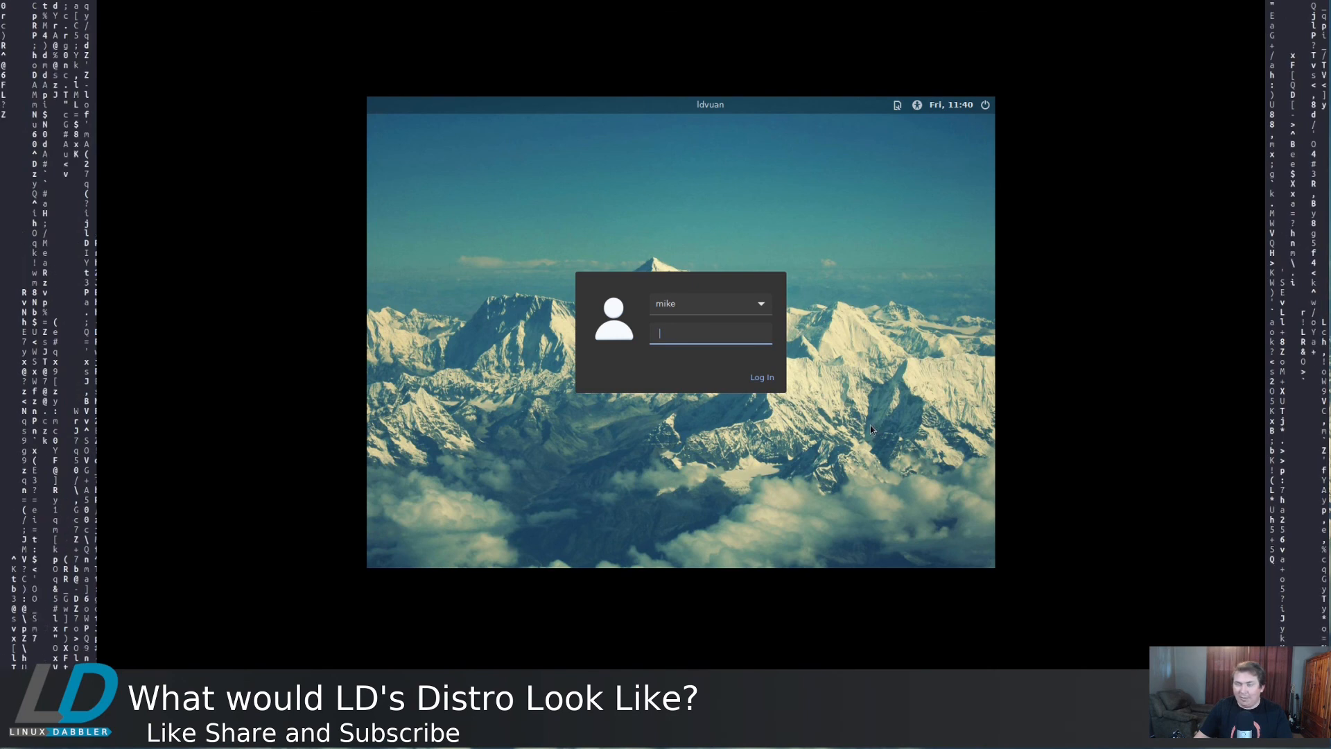